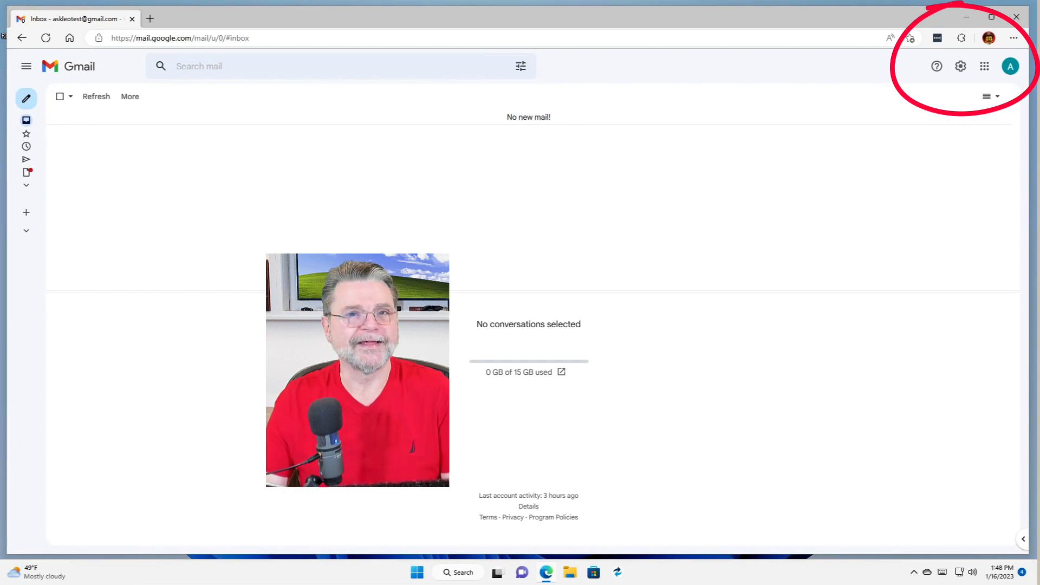
Go to 'Manage your Google Account' from the Gmail account avatar menu
click(1010, 66)
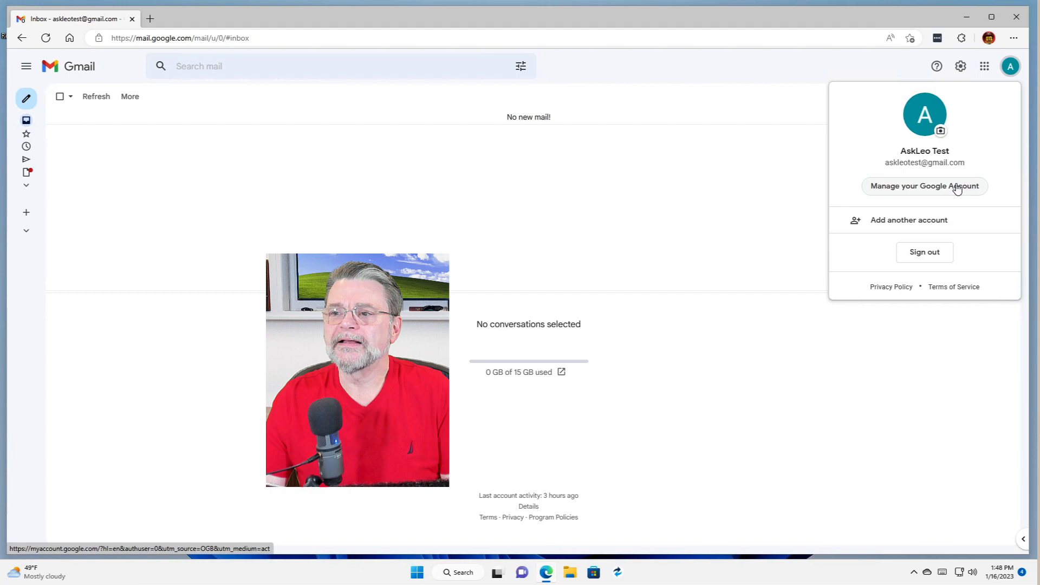
click(925, 186)
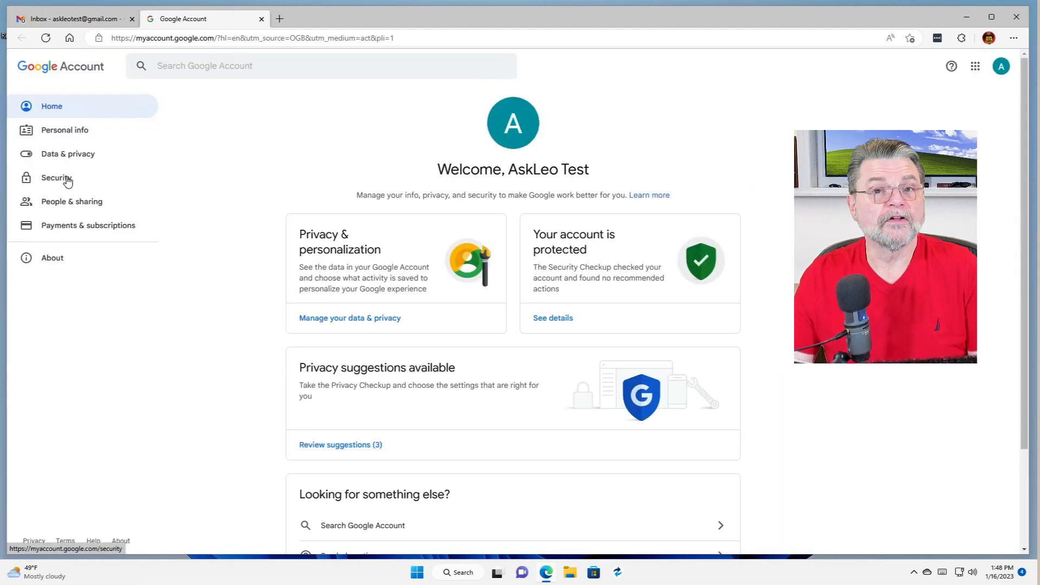
Reach the App passwords settings under Security's 'Signing in to Google' section
click(56, 176)
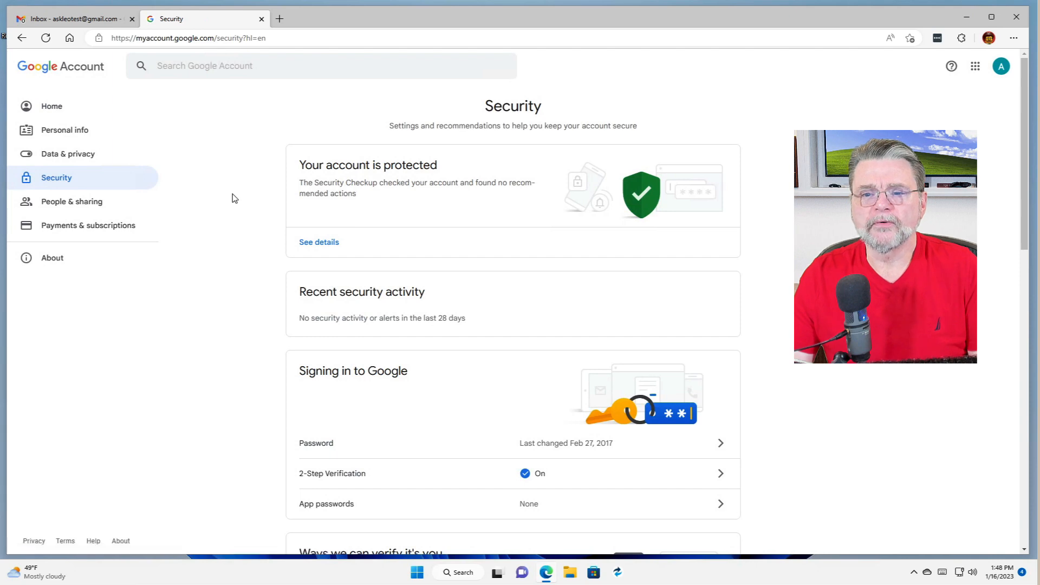
scroll(down, 3)
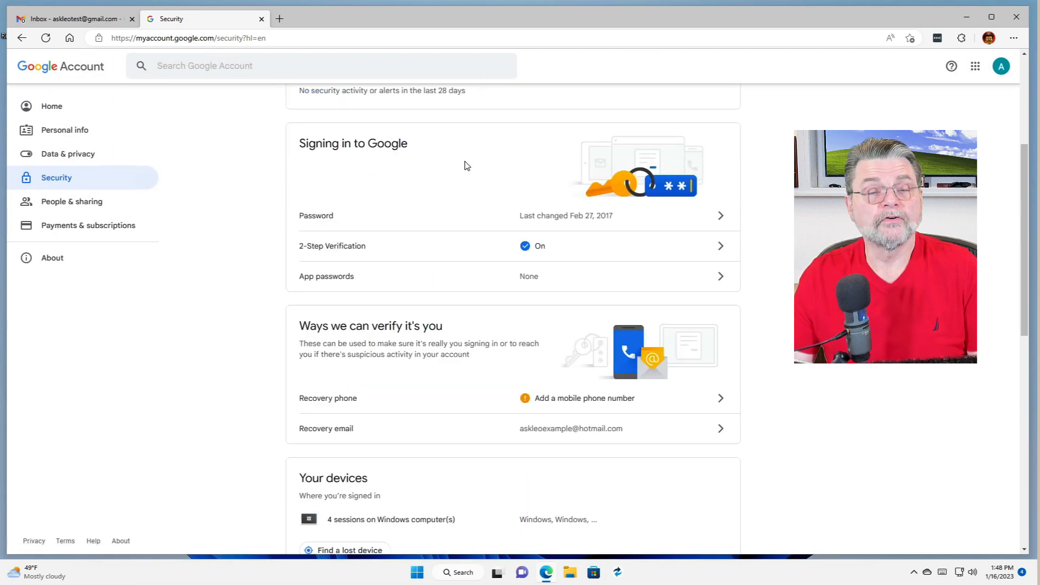
mouse_move(353, 280)
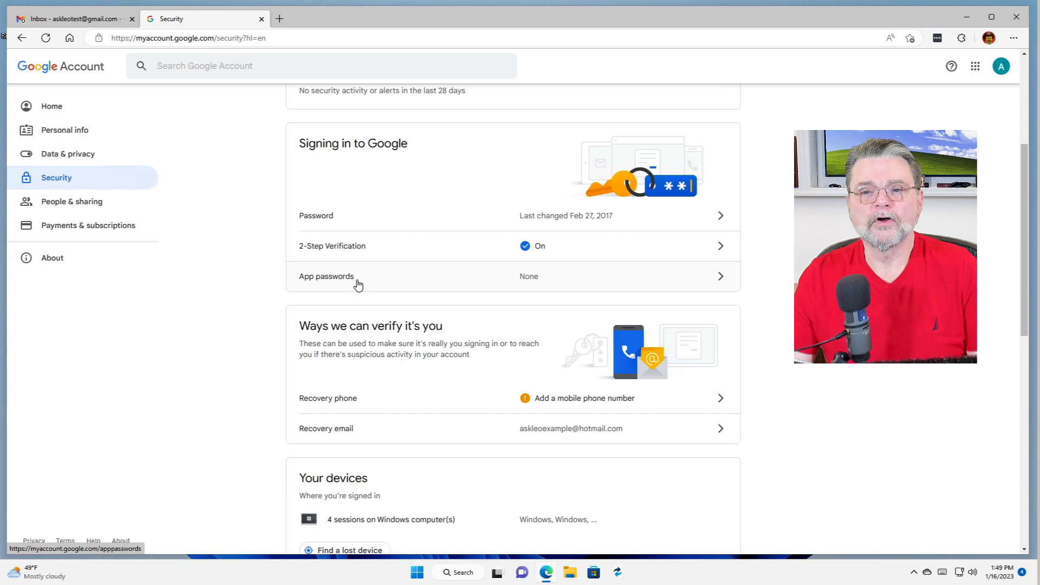
mouse_move(500, 288)
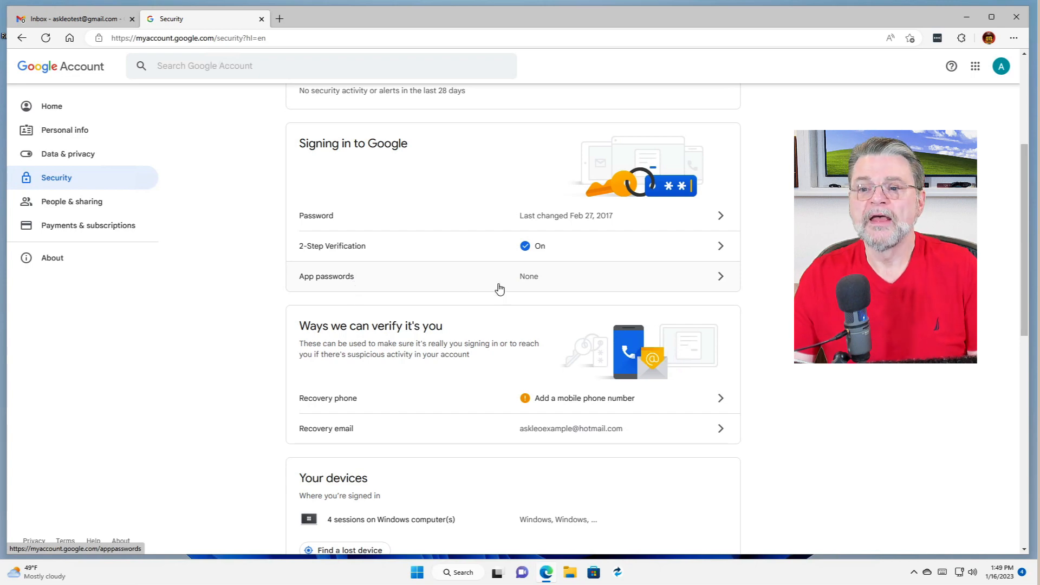
mouse_move(720, 278)
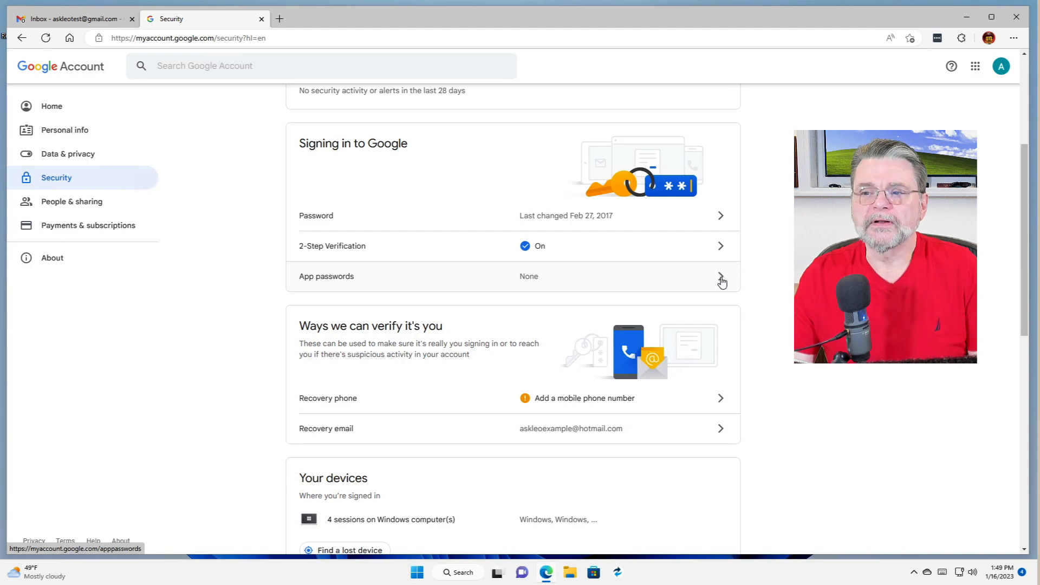
click(721, 276)
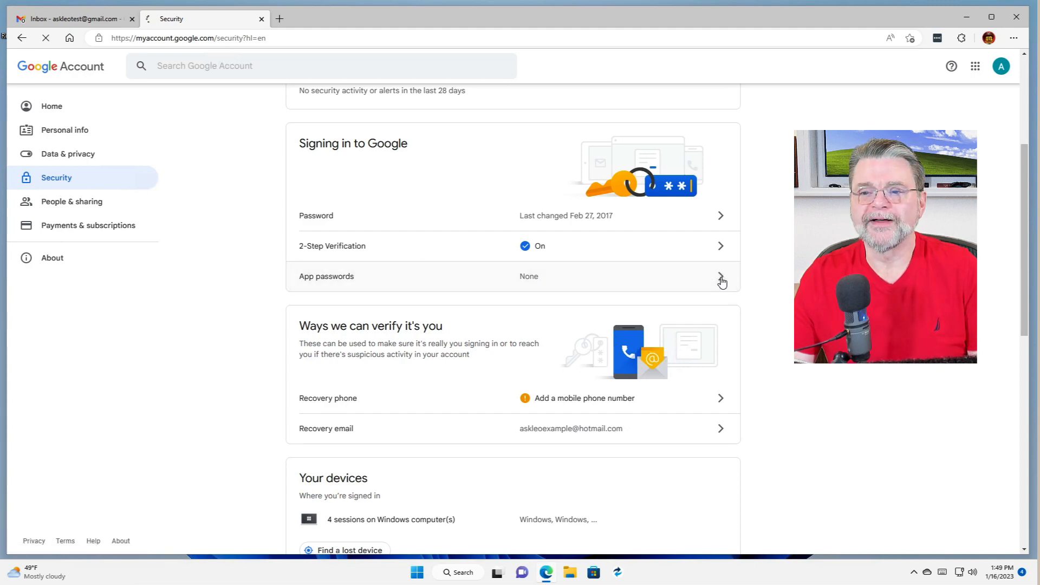
Generate an app password with Other (Custom name) set to 'Eudora Example'
click(721, 276)
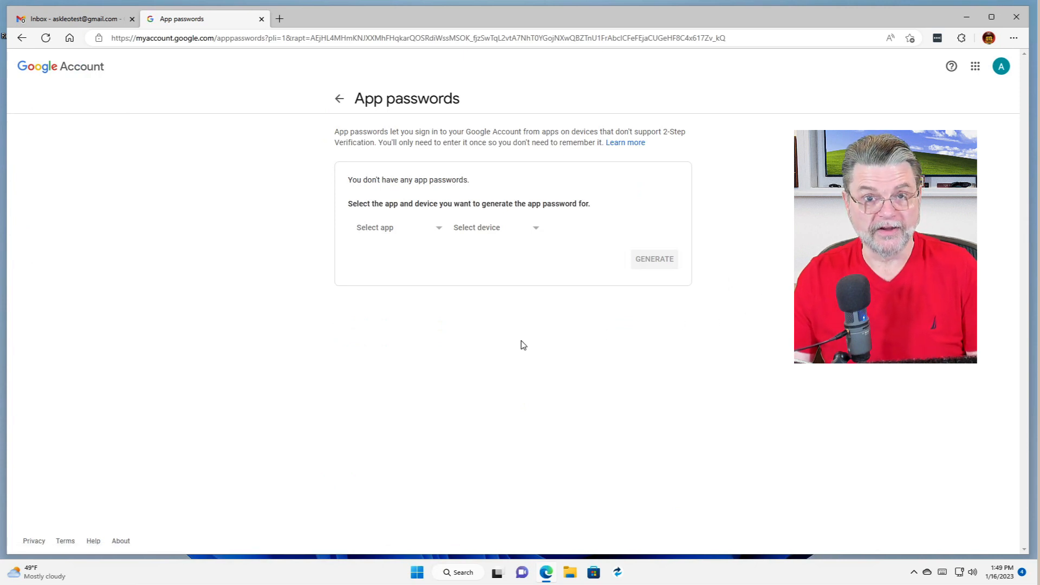
mouse_move(442, 230)
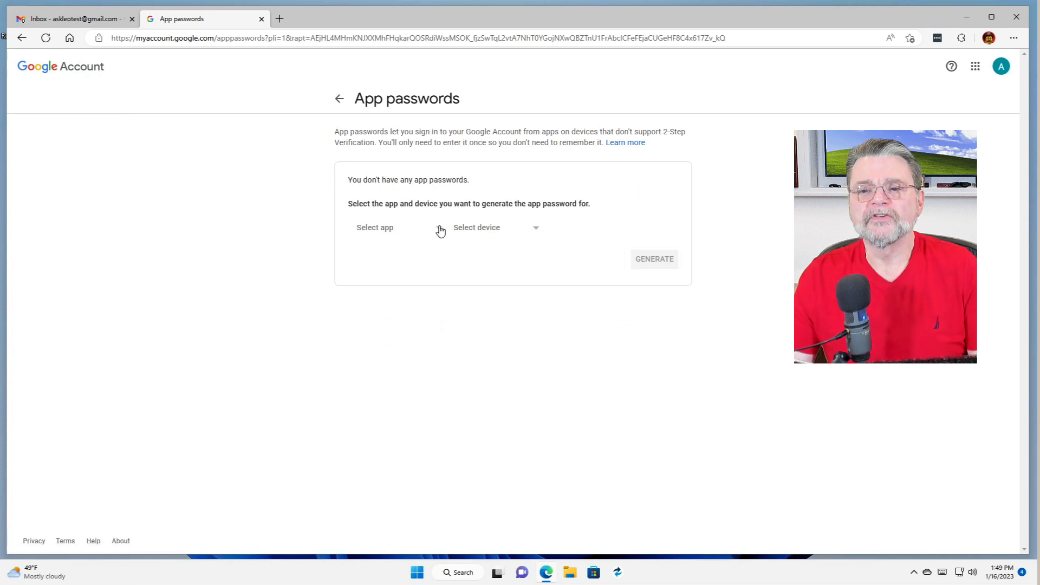
click(395, 227)
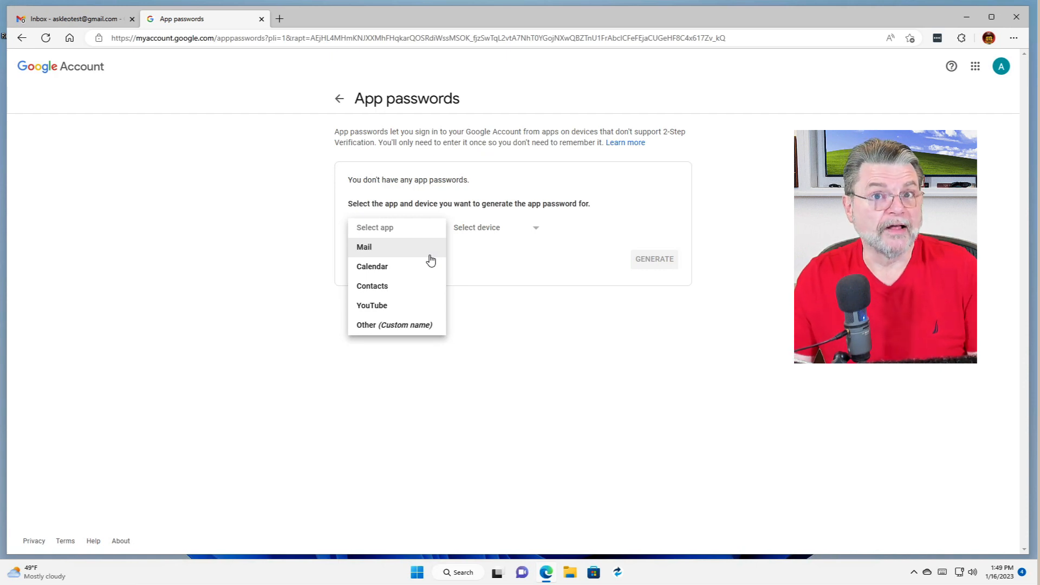
mouse_move(420, 330)
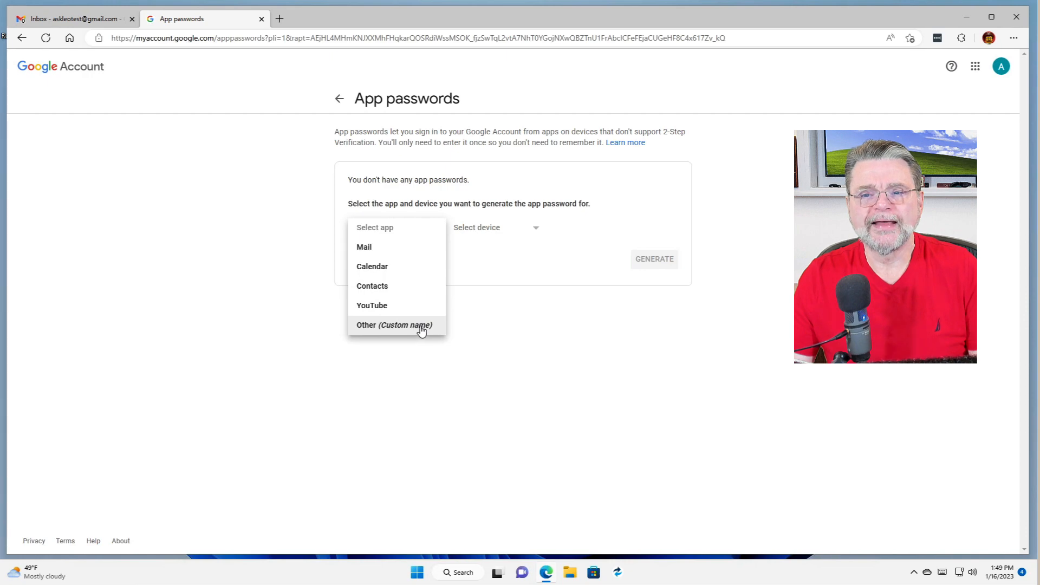
click(395, 325)
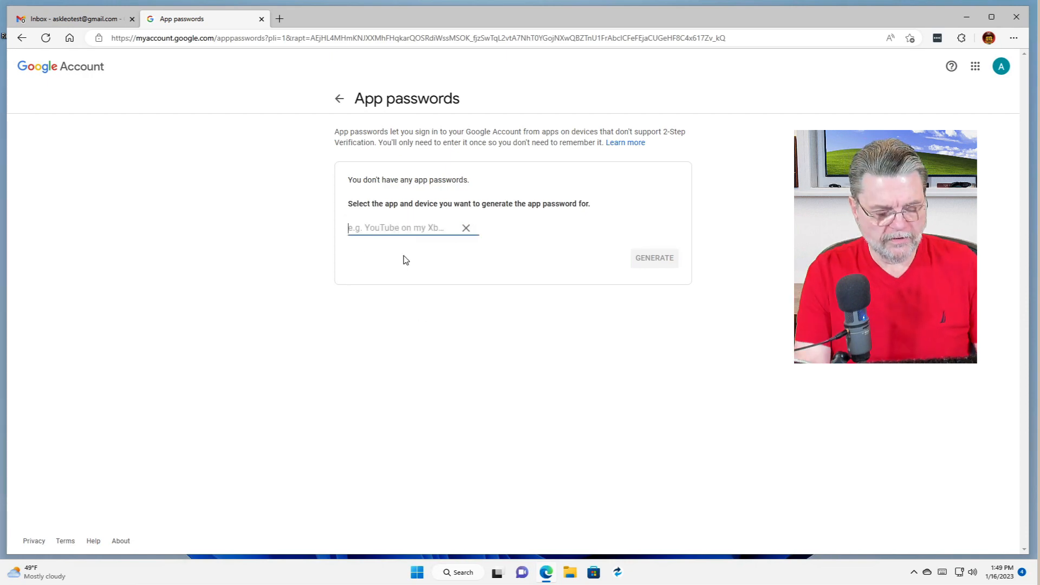
text(Eudora Exam)
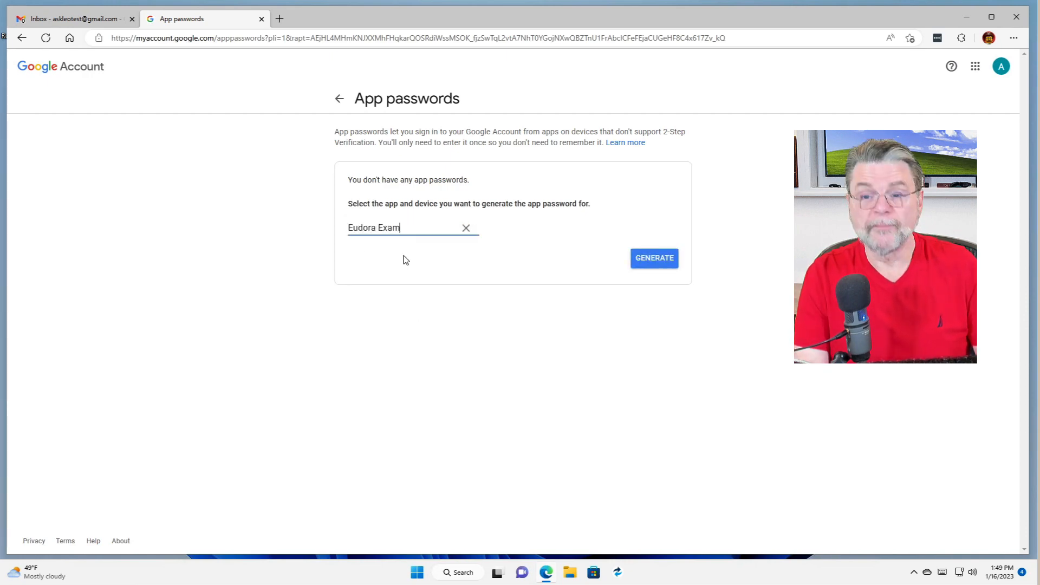
text(ple)
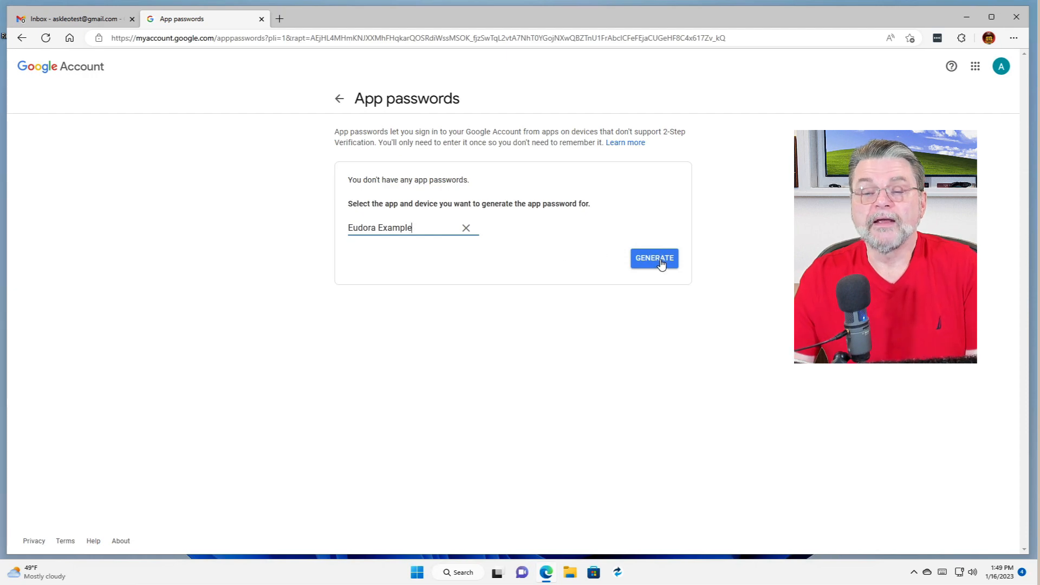
click(654, 258)
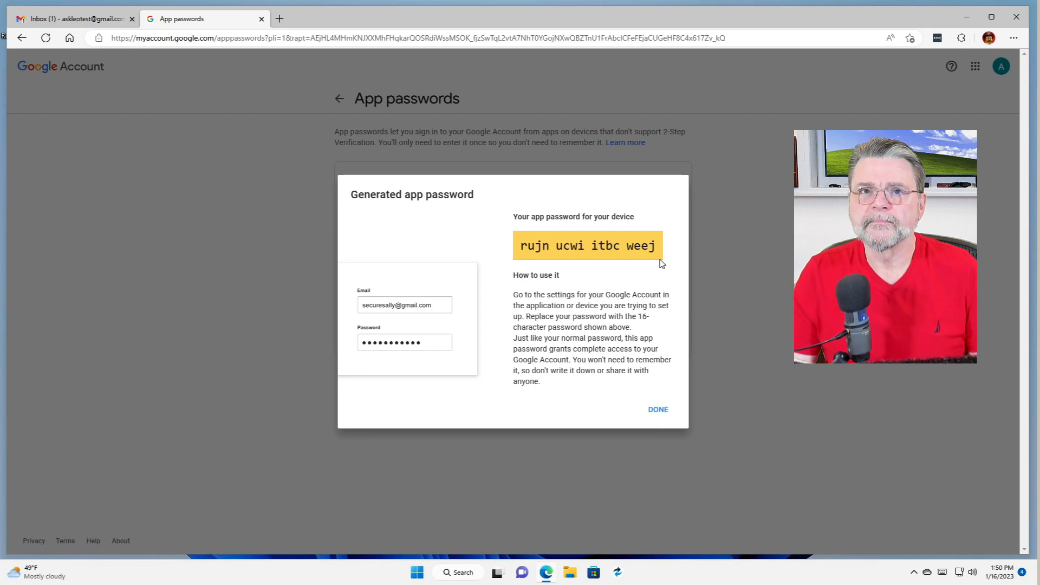
mouse_move(637, 377)
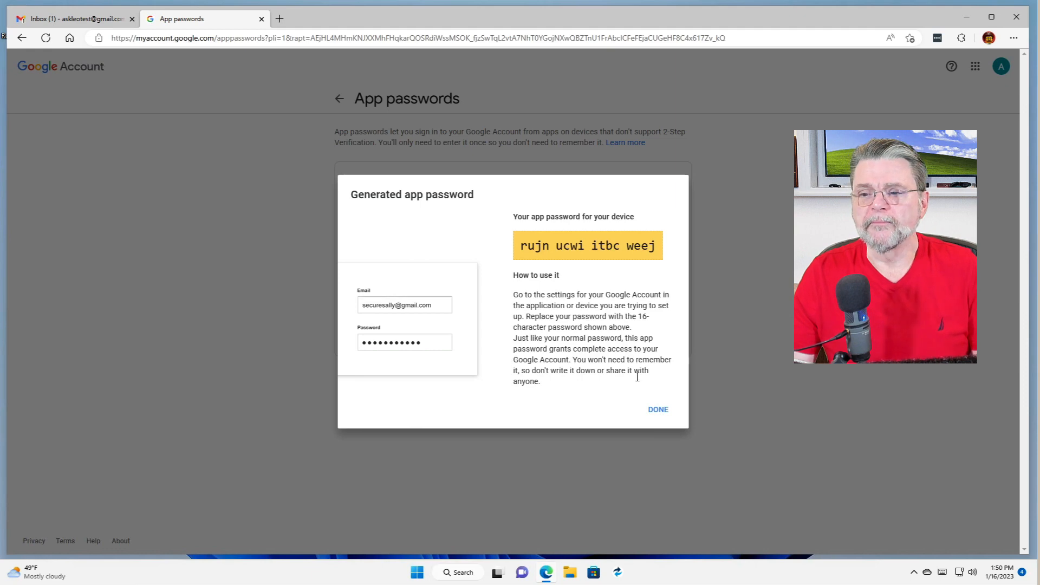
Dismiss the generated password with DONE so Eudora Example lists as created 1:49 PM
click(657, 409)
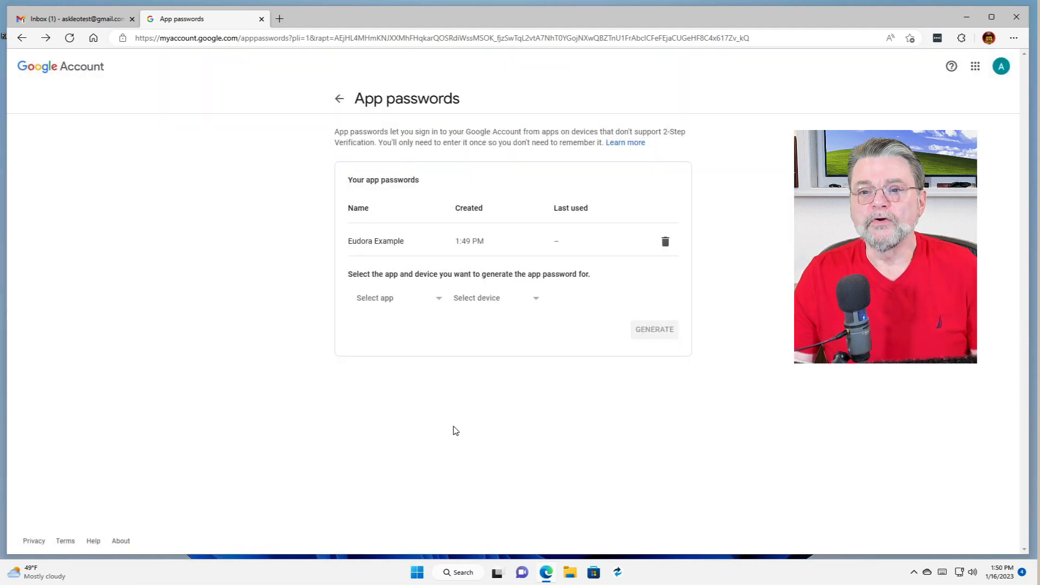
mouse_move(375, 253)
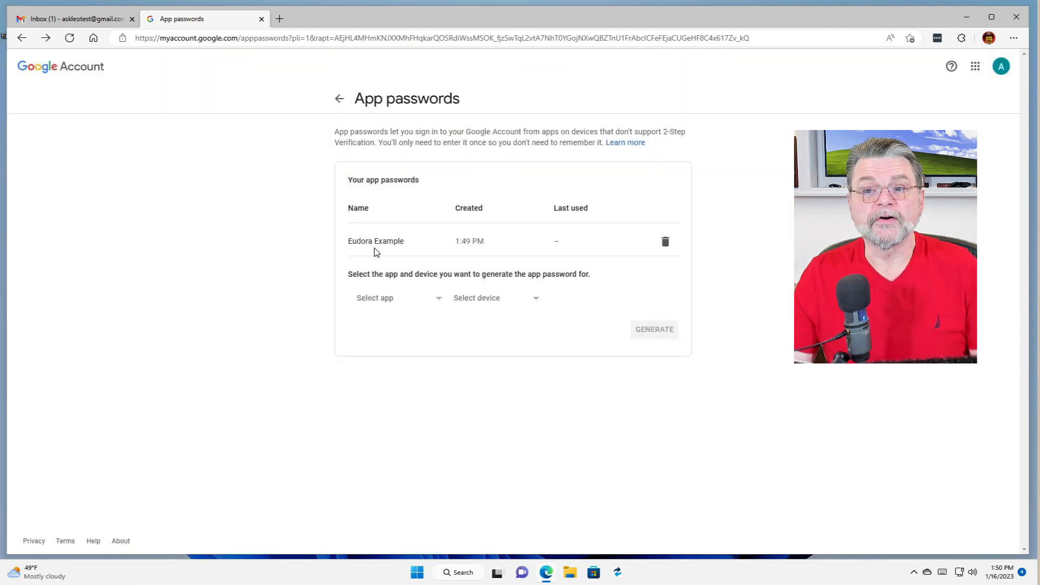
mouse_move(474, 251)
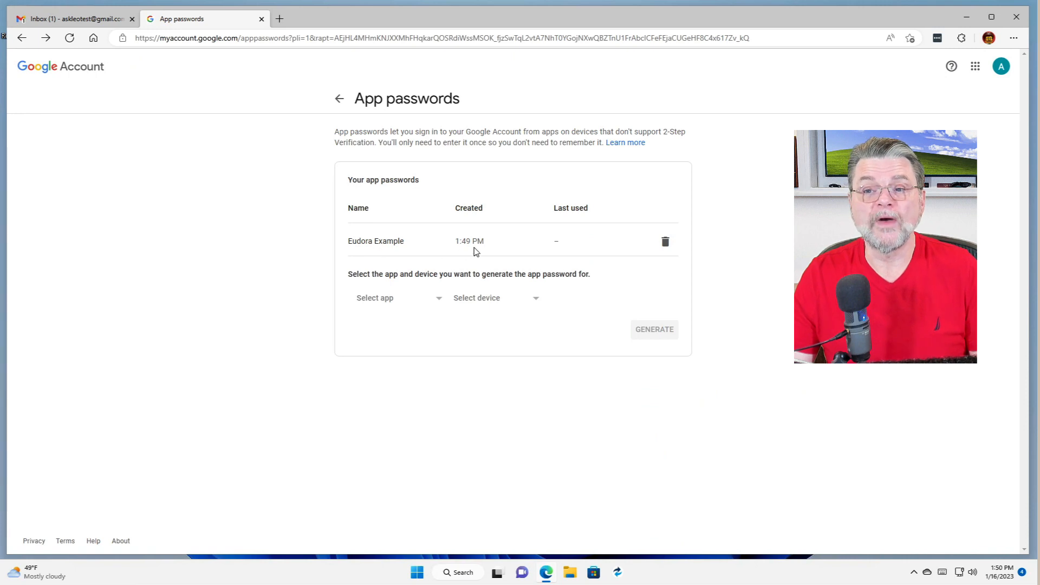
mouse_move(563, 253)
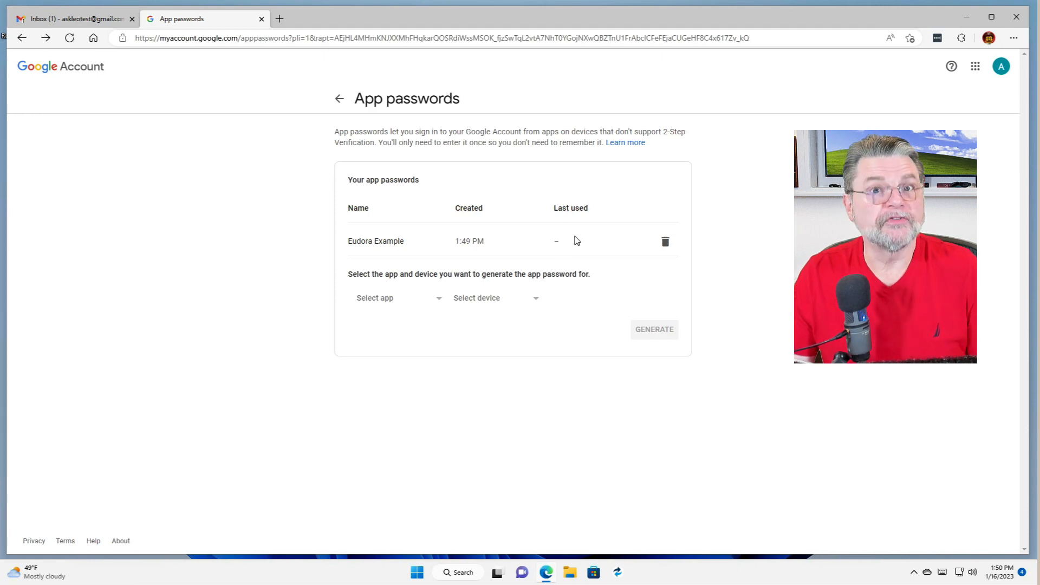
mouse_move(703, 238)
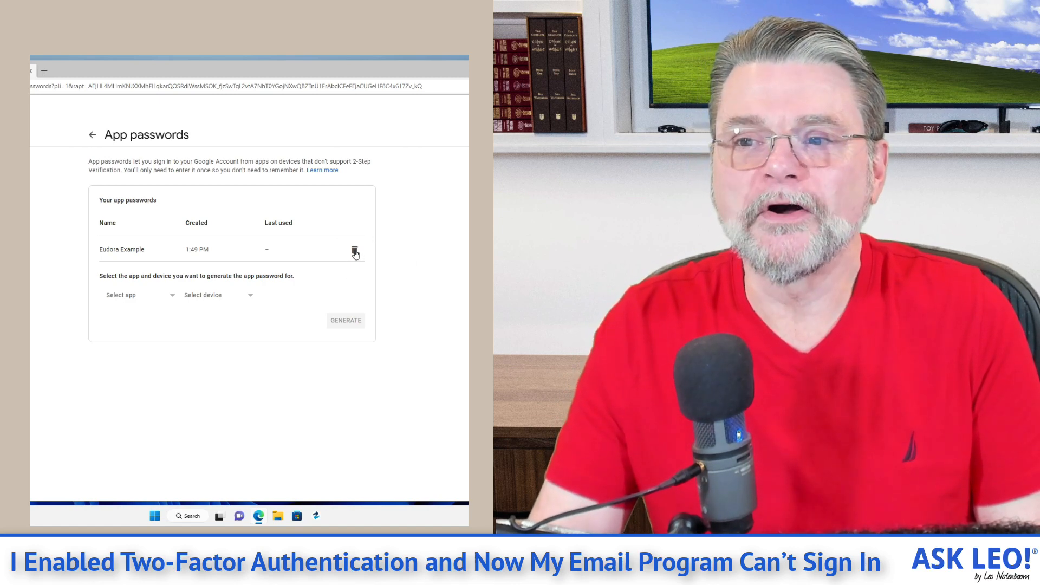
Remove the Eudora Example app password via its trash icon, leaving none
click(355, 252)
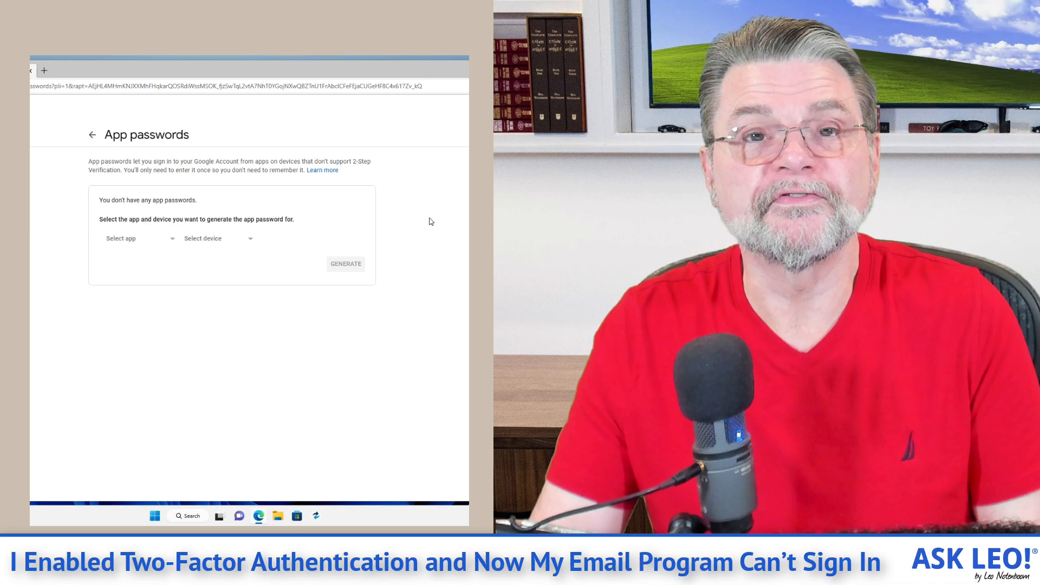